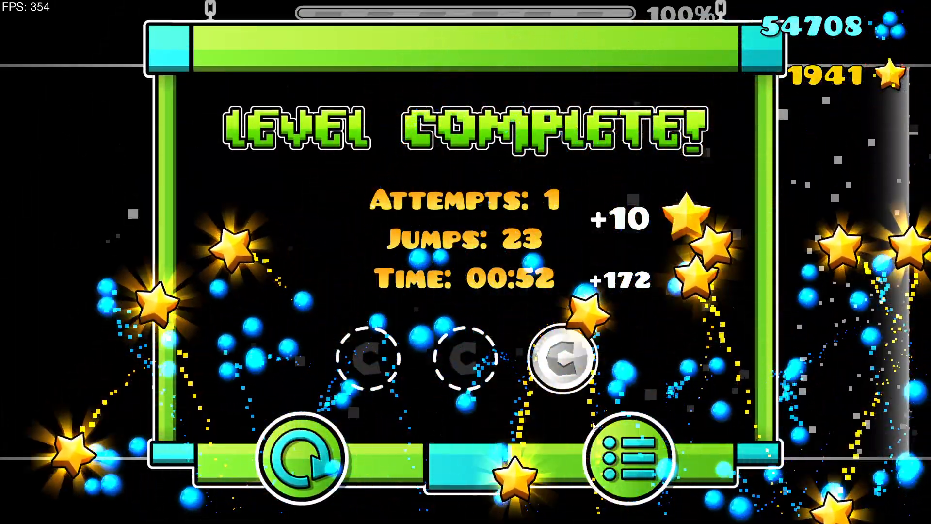
# Step: Exit the Level Complete screen to the Ratio Circles page, now showing 100% normal mode
pyautogui.click(620, 457)
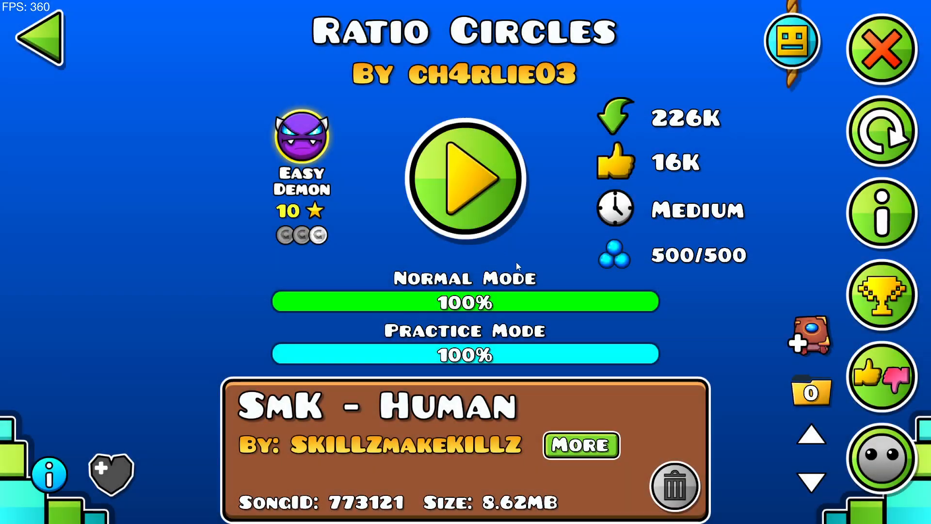